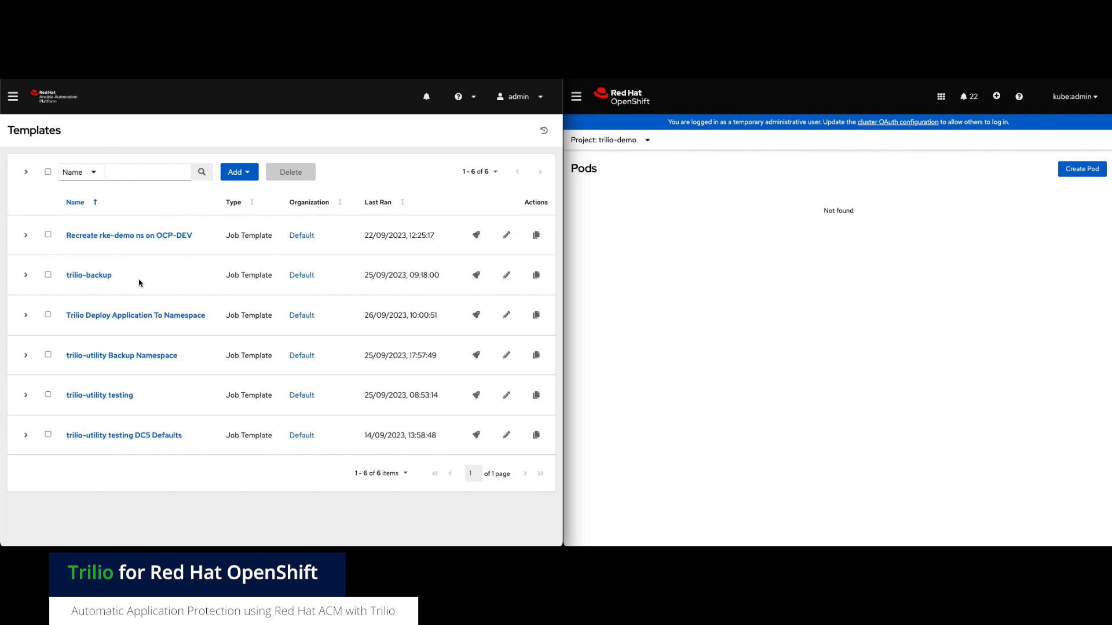
{"action": "mouse_move", "coordinate": [476, 315]}
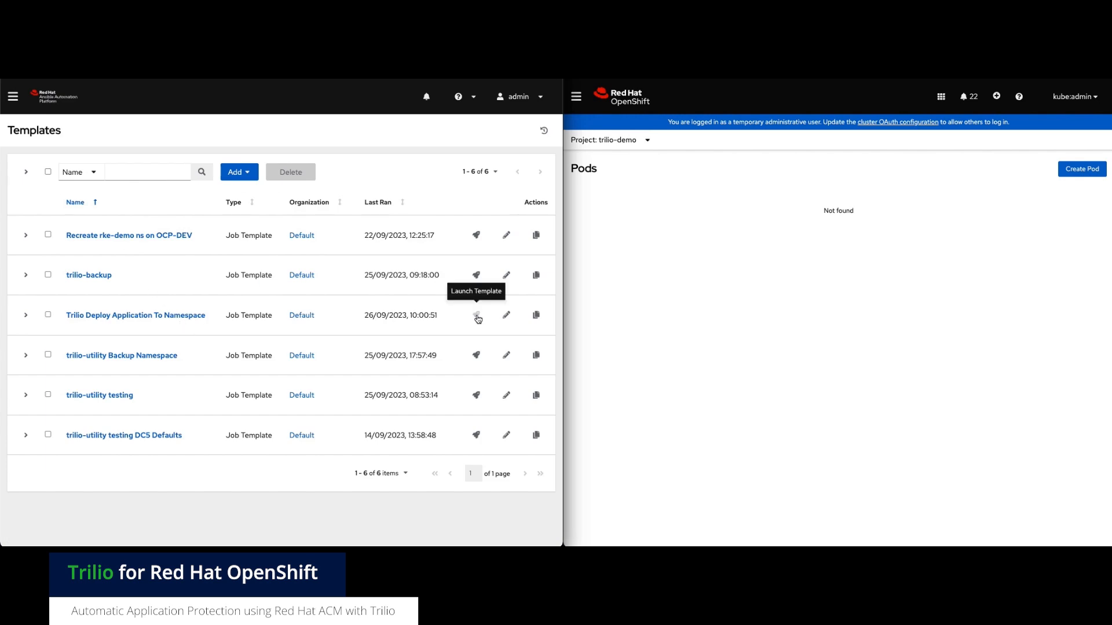
Begin launching the template and add the OCP-DC3 OpenShift bearer token credential.
{"action": "left_click", "coordinate": [477, 315]}
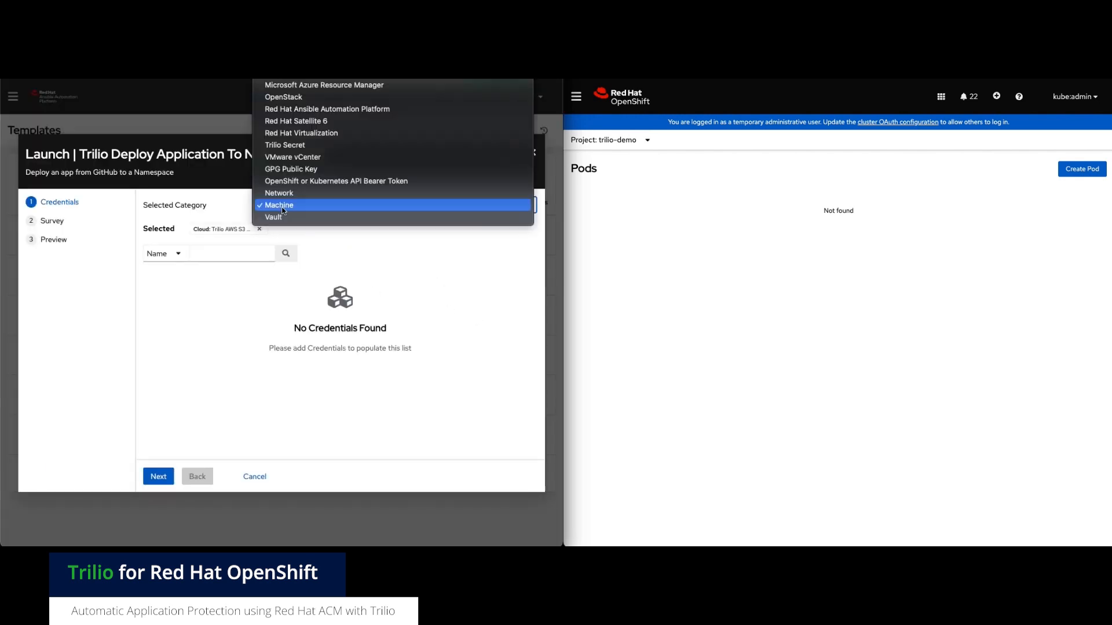
{"action": "left_click", "coordinate": [336, 180]}
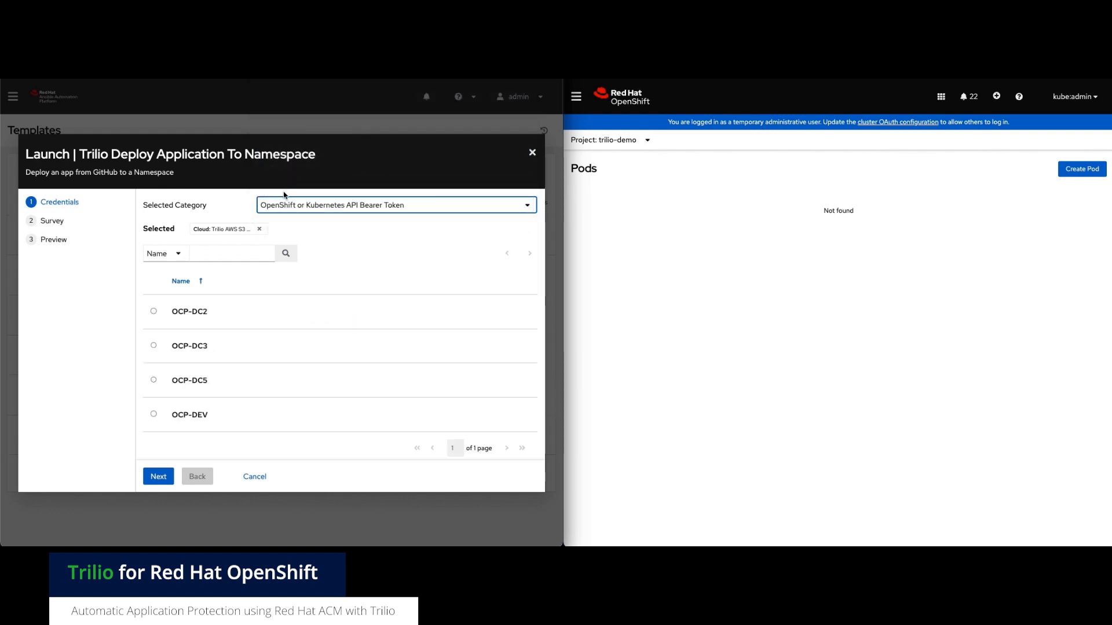
{"action": "left_click", "coordinate": [153, 345]}
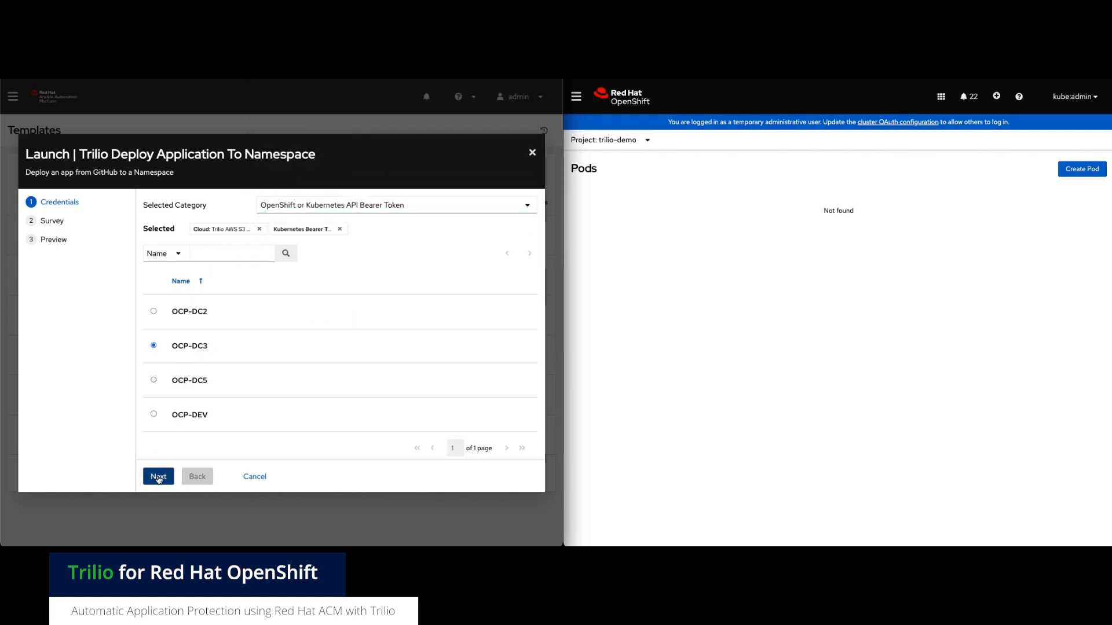
Confirm the trilio-demo namespace survey answer and launch the deployment job.
{"action": "left_click", "coordinate": [159, 476]}
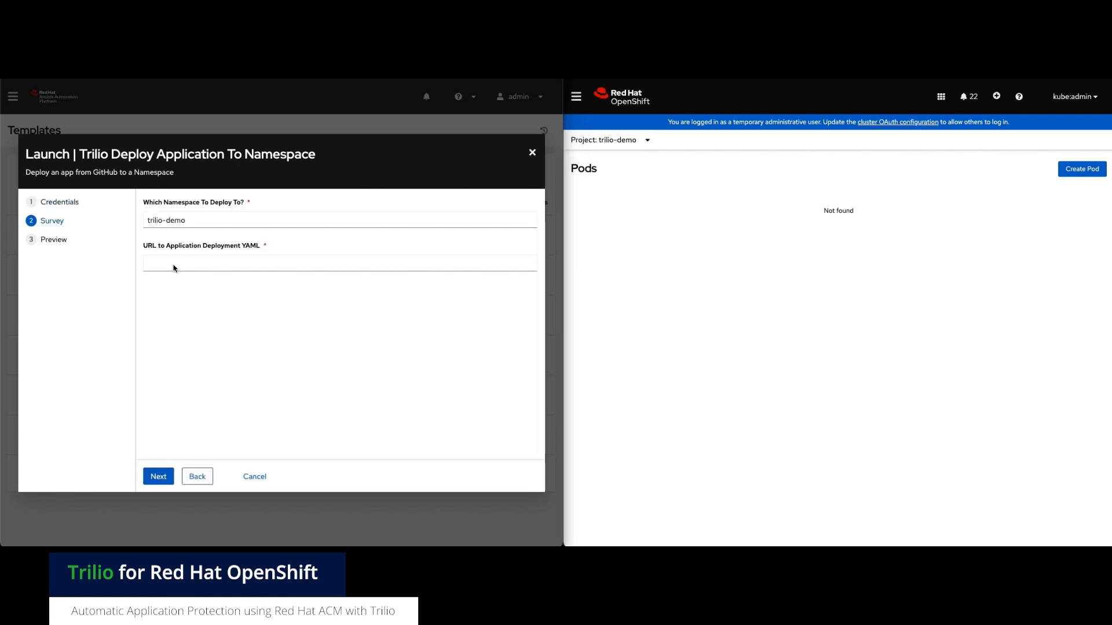
{"action": "left_click", "coordinate": [159, 476]}
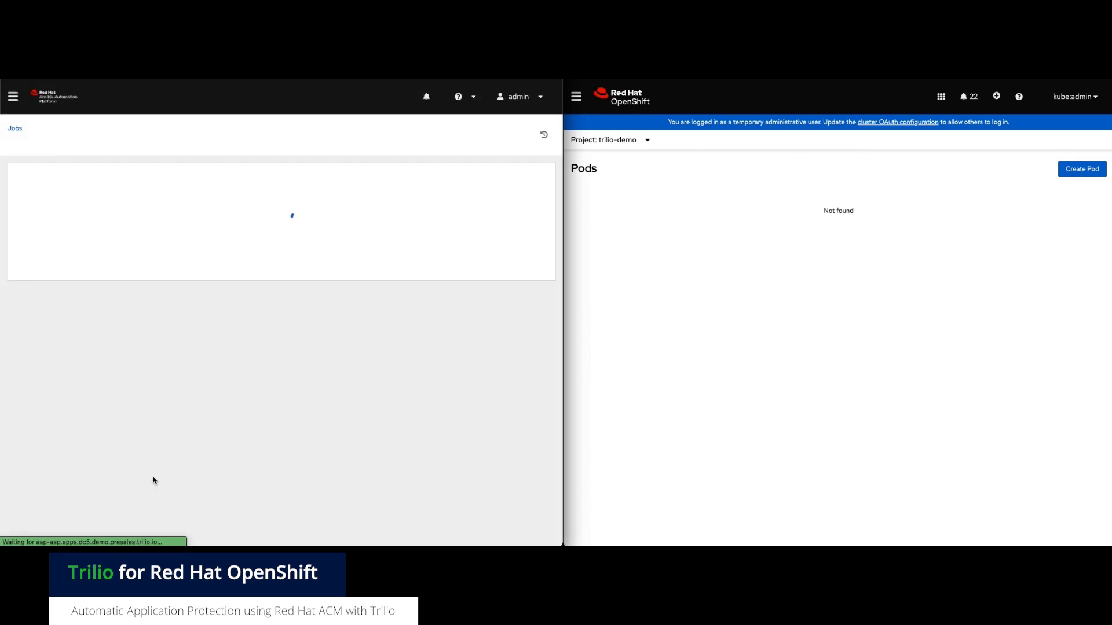